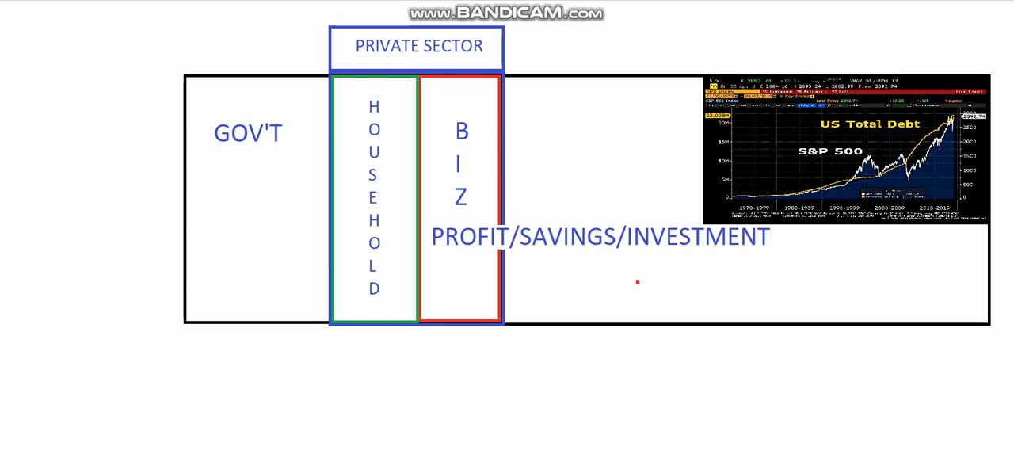
# Circle the HOUSEHOLD and BIZ columns with red pencil loops
pyautogui.moveTo(393, 94); pyautogui.dragTo(363, 294)
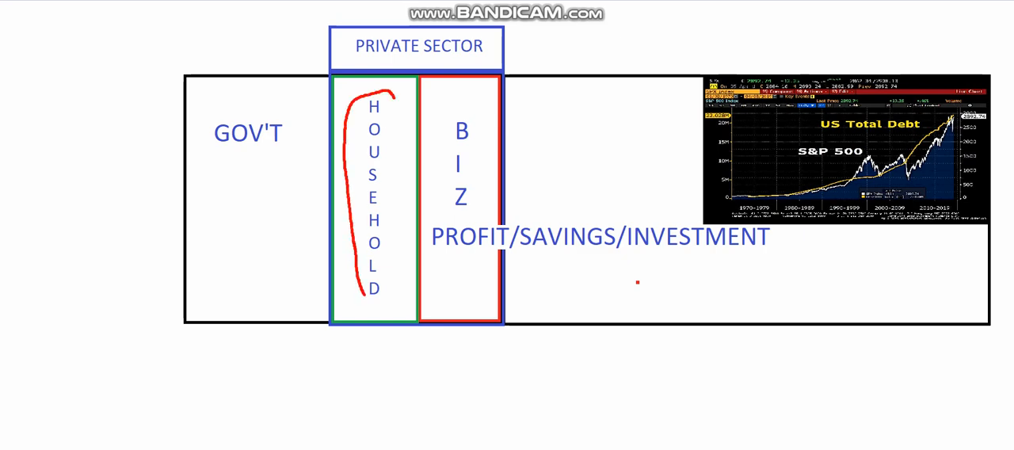
pyautogui.moveTo(388, 95); pyautogui.dragTo(372, 304)
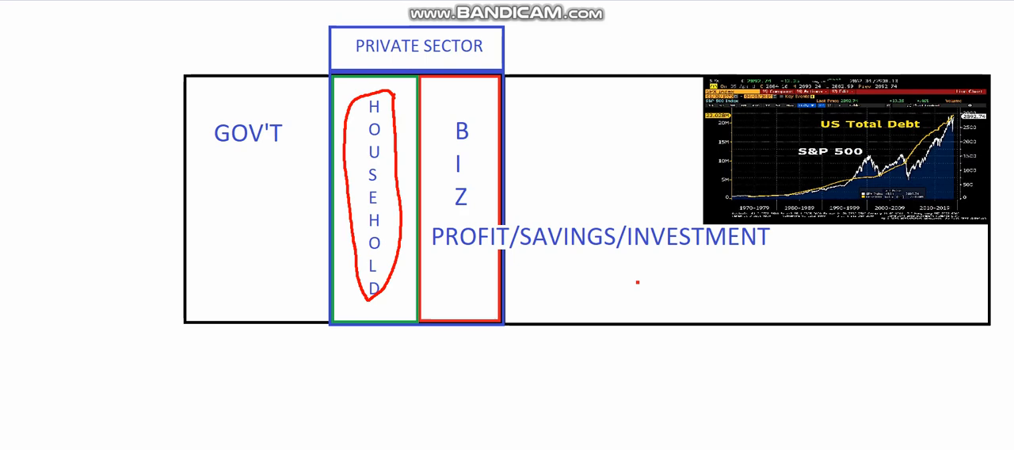
pyautogui.moveTo(450, 101); pyautogui.dragTo(457, 205)
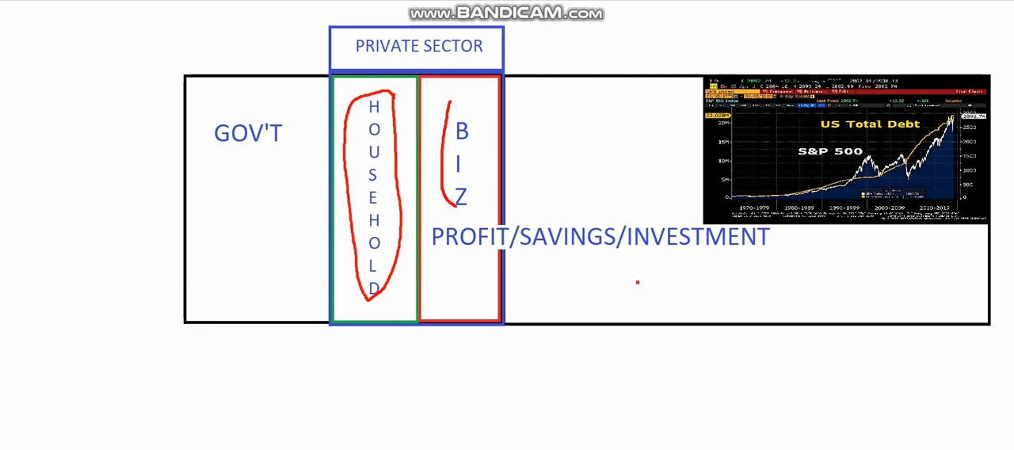
pyautogui.moveTo(447, 103); pyautogui.dragTo(457, 206)
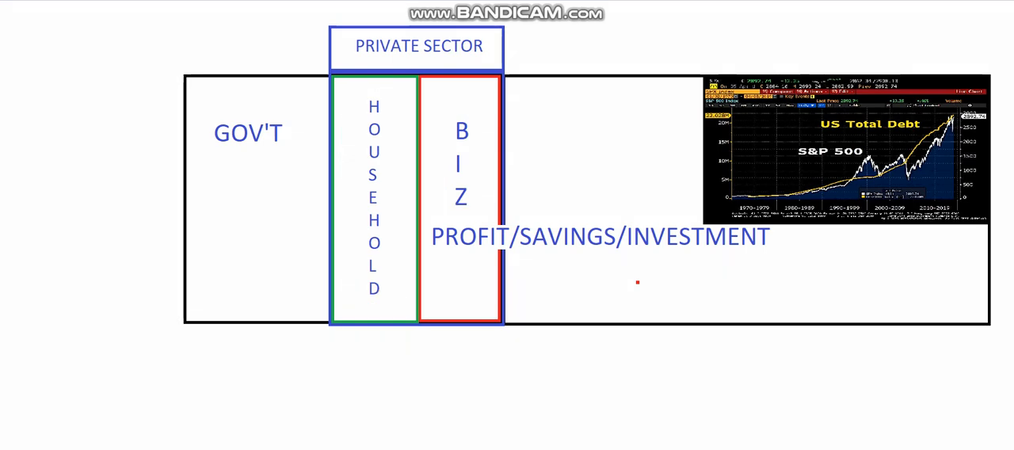
# Add a small red box below GOV'T with an arrow showing money flowing into HOUSEHOLD
pyautogui.moveTo(259, 166); pyautogui.dragTo(293, 184)
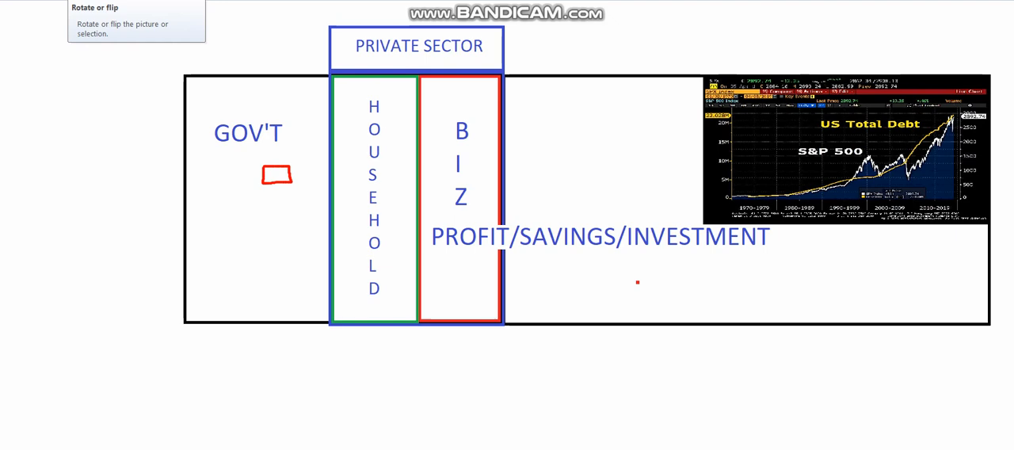
pyautogui.moveTo(293, 166); pyautogui.dragTo(349, 159)
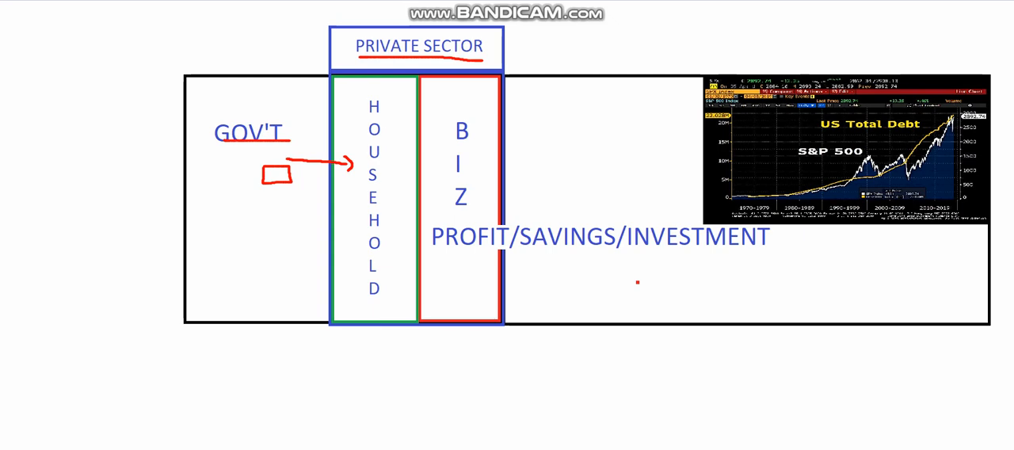
# Draw a second red arrow into HOUSEHOLD and circle HOUSEHOLD and BIZ in red
pyautogui.moveTo(286, 198); pyautogui.dragTo(349, 198)
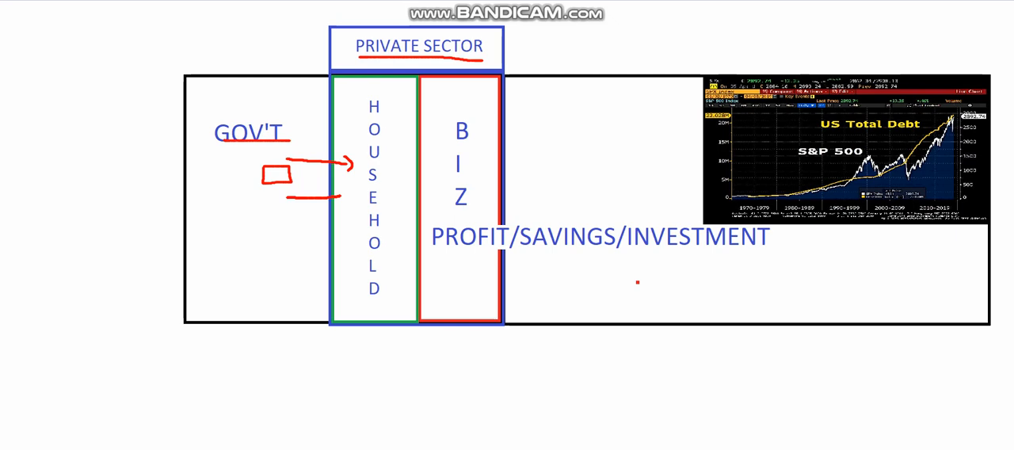
pyautogui.moveTo(288, 198); pyautogui.dragTo(357, 197)
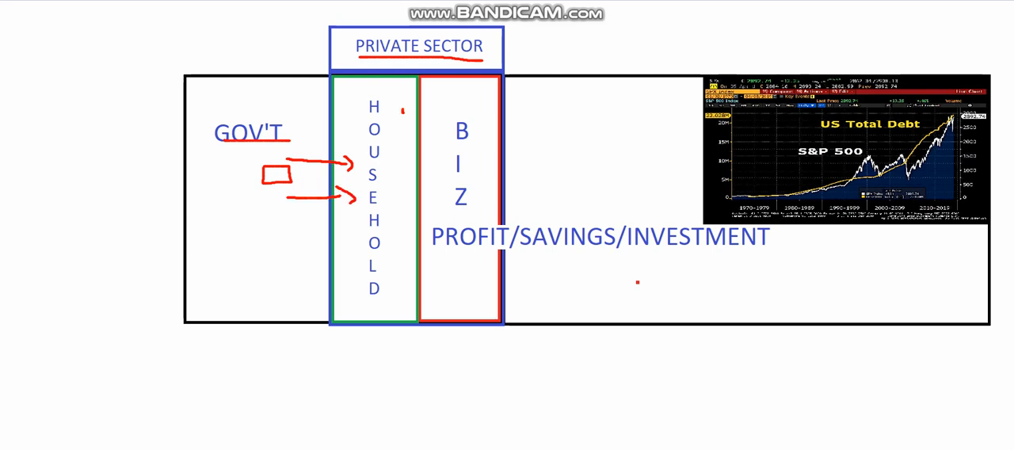
pyautogui.moveTo(368, 95); pyautogui.dragTo(367, 298)
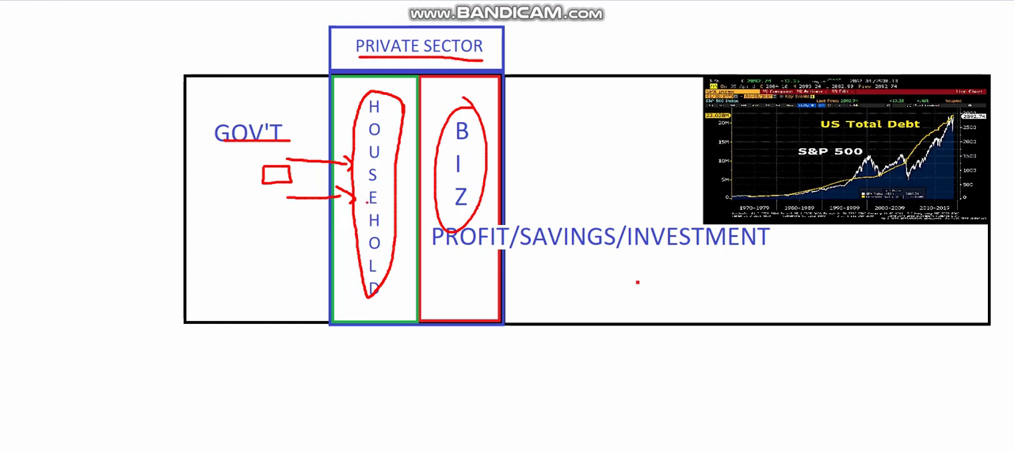
# Start a short red stroke below PROFIT/SAVINGS/INVESTMENT on the cleared diagram
pyautogui.moveTo(430, 119); pyautogui.dragTo(428, 253)
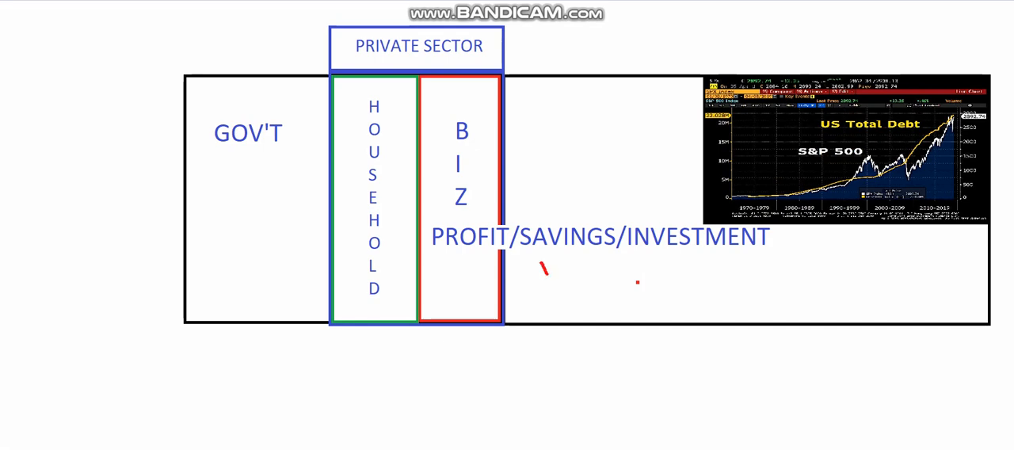
# Sketch a red dollar sign and flow arrows looping back into GOV'T, then underline PROFIT in red
pyautogui.moveTo(542, 262); pyautogui.dragTo(555, 298)
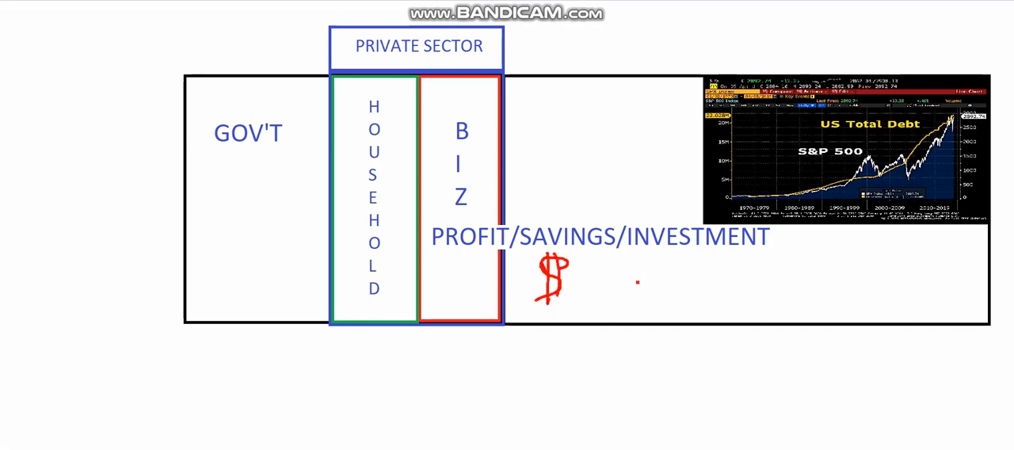
pyautogui.moveTo(225, 271); pyautogui.dragTo(282, 270)
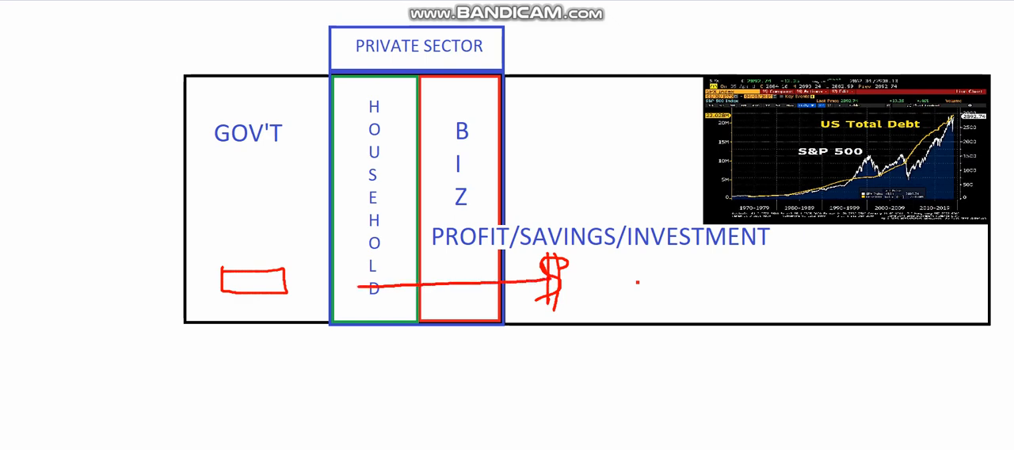
pyautogui.moveTo(364, 285); pyautogui.dragTo(298, 285)
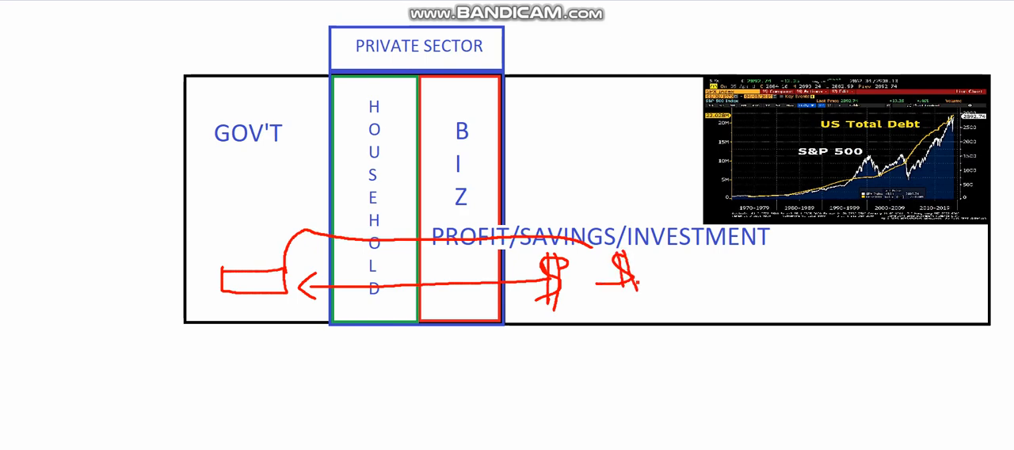
pyautogui.moveTo(214, 301); pyautogui.dragTo(277, 320)
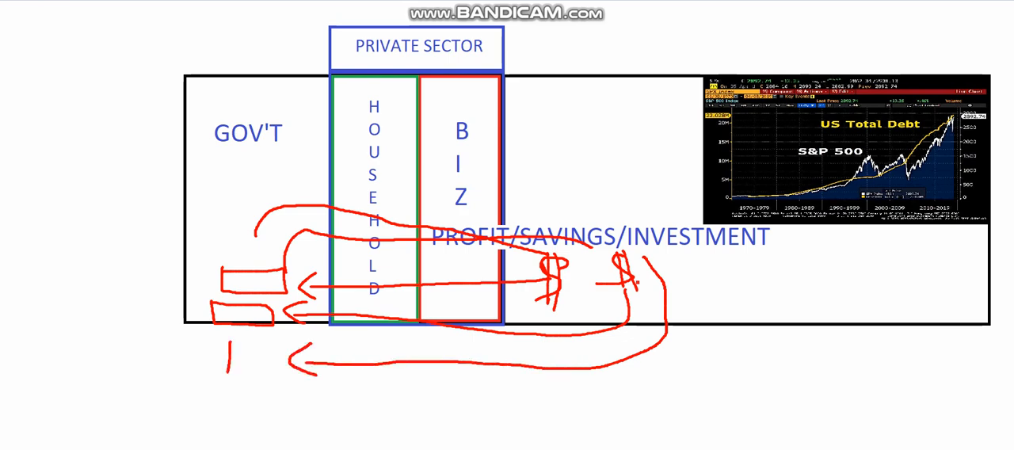
pyautogui.moveTo(230, 349); pyautogui.dragTo(273, 367)
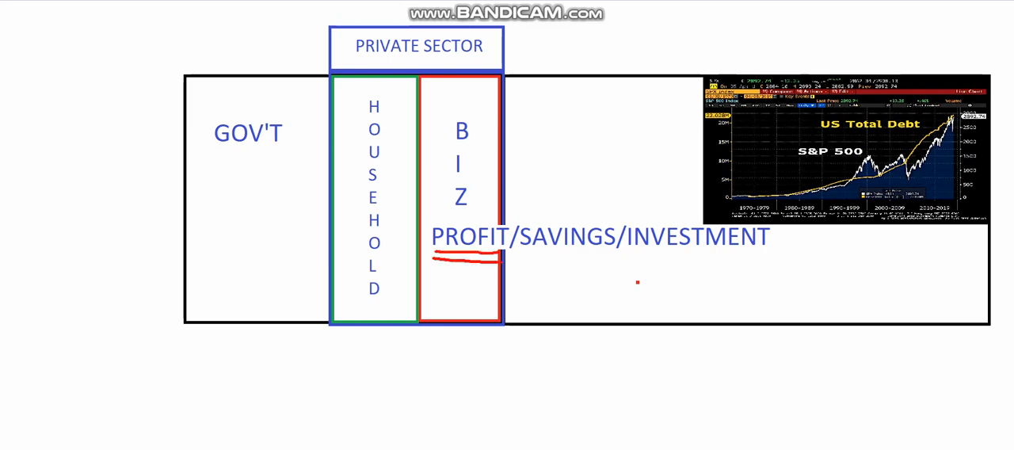
# Draw a red arrow from HOUSEHOLD into BIZ, underline PROFIT, SAVINGS and INVESTMENT, and arrow toward the S&P chart
pyautogui.moveTo(435, 270); pyautogui.dragTo(488, 269)
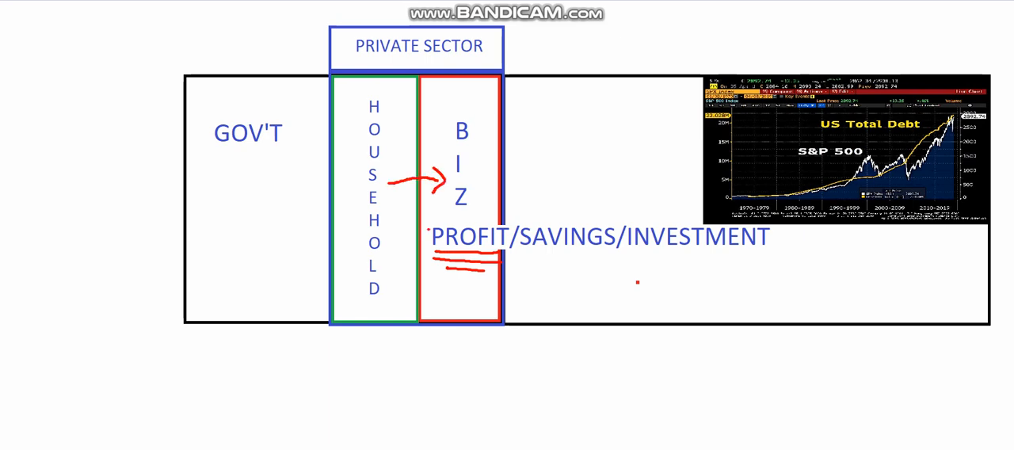
pyautogui.moveTo(431, 251); pyautogui.dragTo(499, 251)
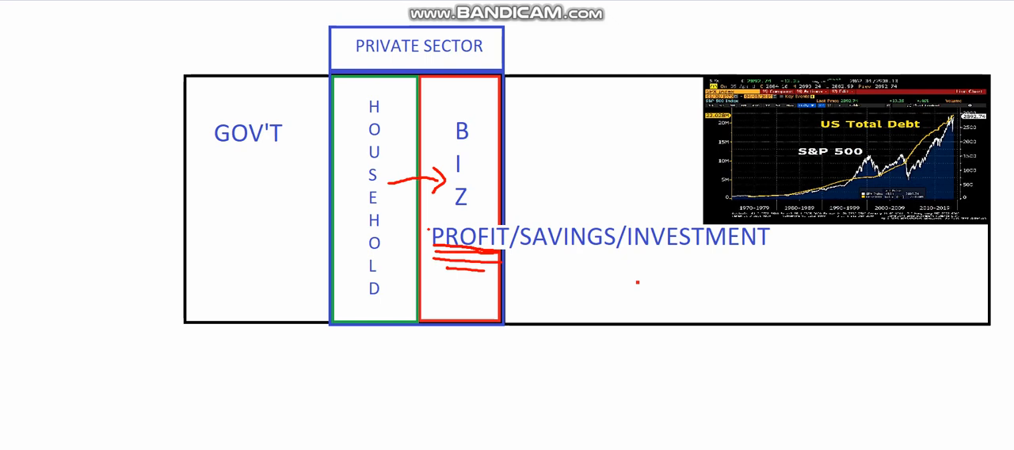
pyautogui.moveTo(507, 252); pyautogui.dragTo(610, 253)
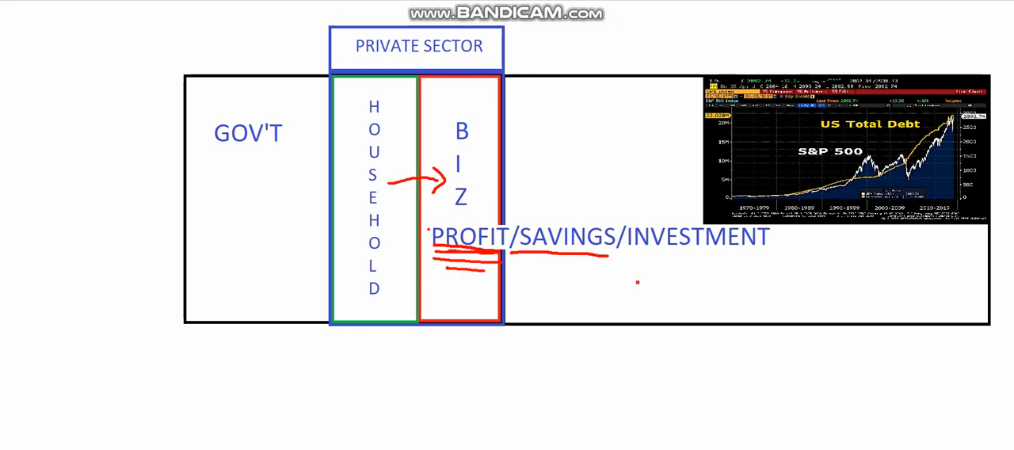
pyautogui.moveTo(510, 262); pyautogui.dragTo(570, 263)
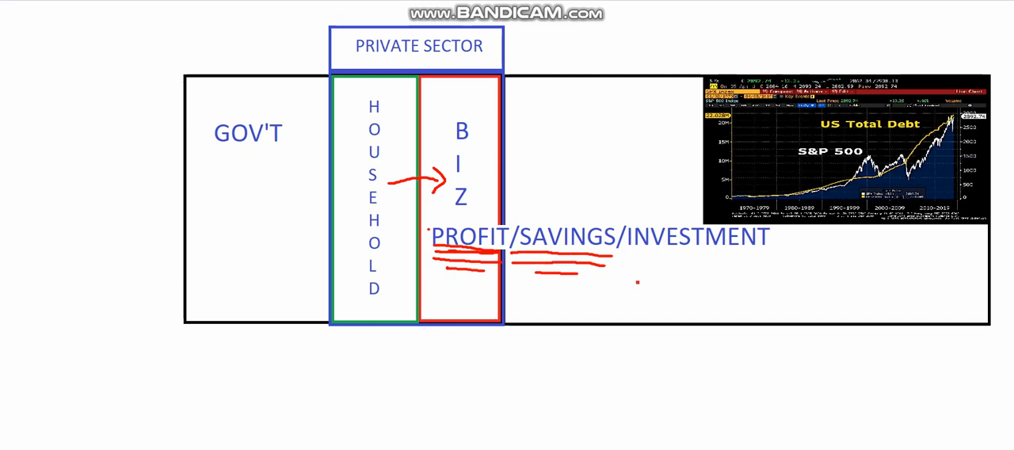
pyautogui.moveTo(626, 253); pyautogui.dragTo(672, 255)
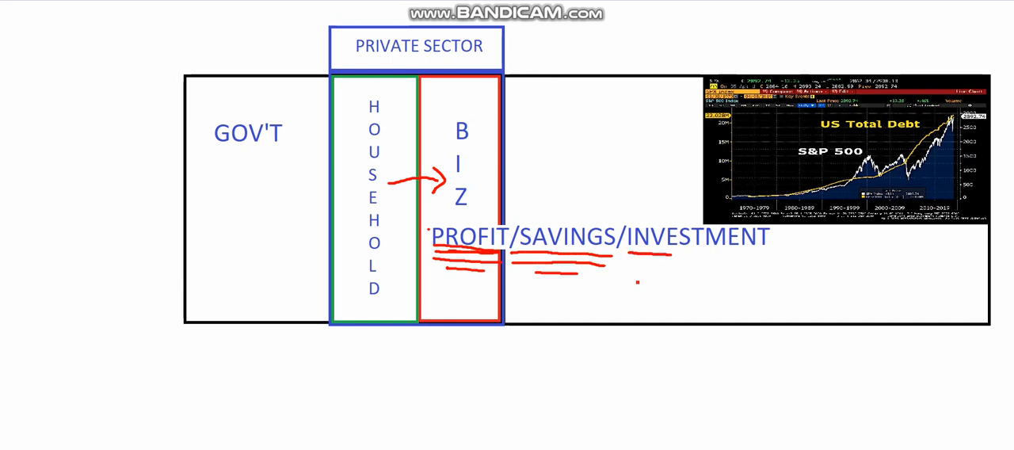
pyautogui.moveTo(673, 255); pyautogui.dragTo(763, 255)
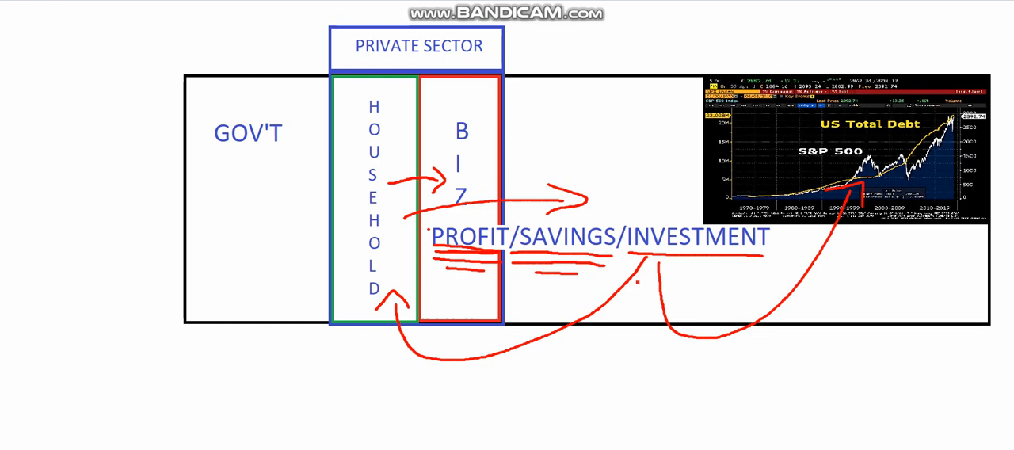
# Add curved red arrows linking GOV'T and HOUSEHOLD, then wipe all red annotations off the diagram
pyautogui.moveTo(415, 95); pyautogui.dragTo(491, 117)
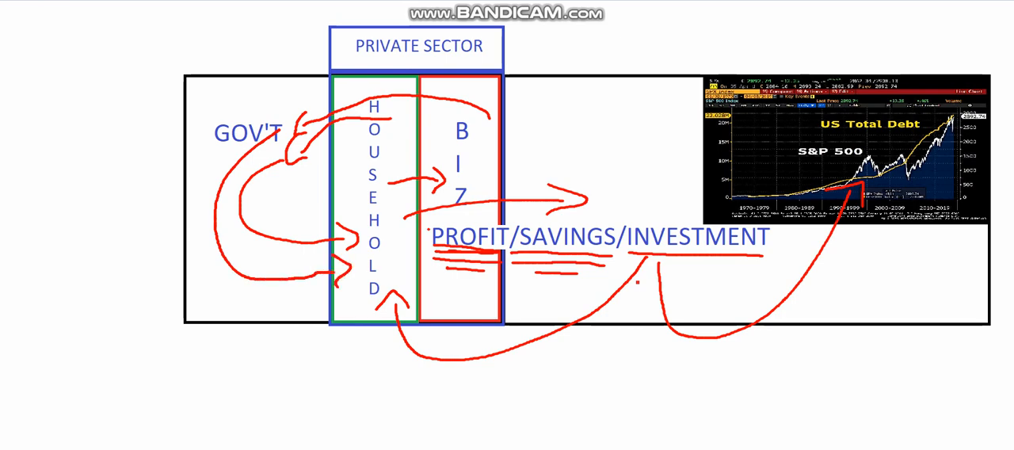
pyautogui.moveTo(816, 174); pyautogui.dragTo(887, 222)
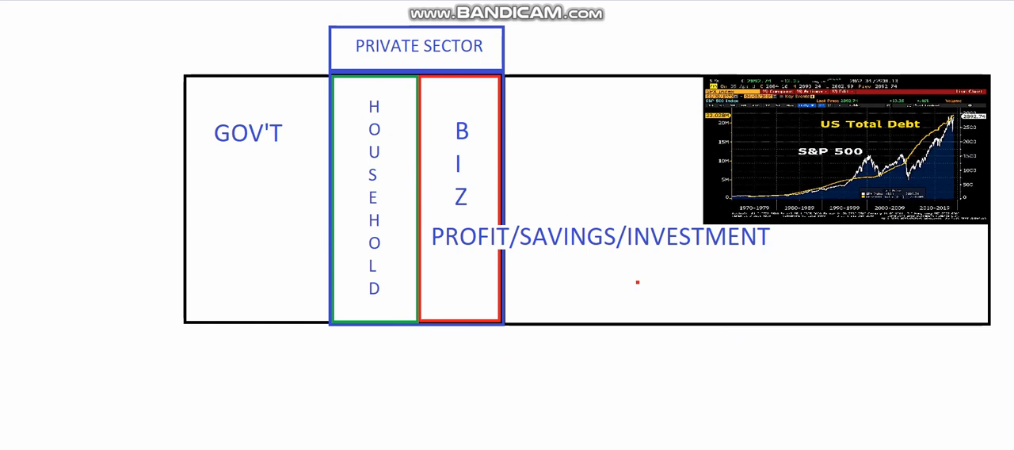
# Underline PROFIT, SAVINGS and INVESTMENT in red and curve an arrow from INVESTMENT back to HOUSEHOLD
pyautogui.moveTo(266, 208); pyautogui.dragTo(366, 223)
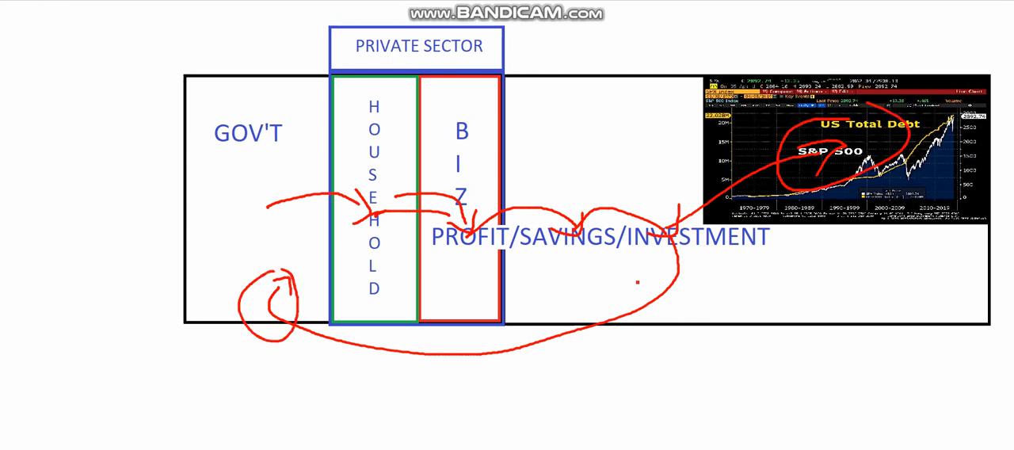
pyautogui.moveTo(336, 160); pyautogui.dragTo(388, 161)
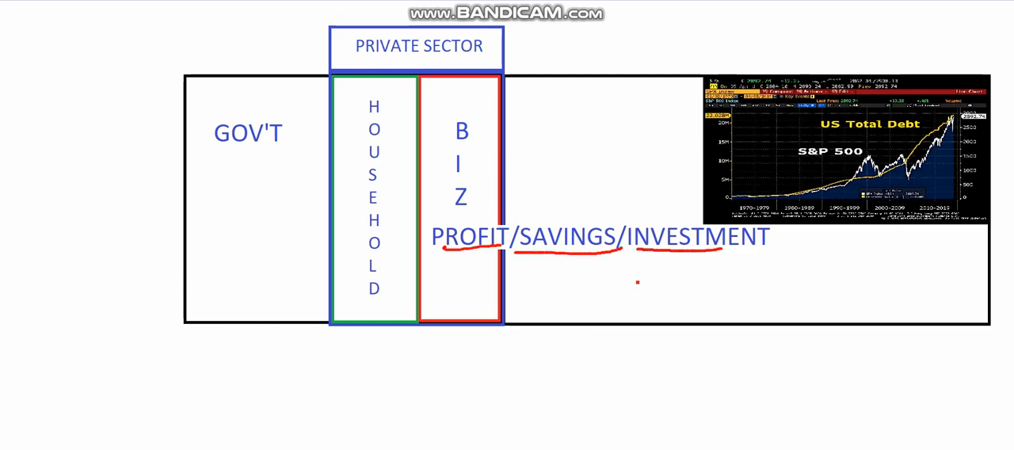
pyautogui.moveTo(760, 250); pyautogui.dragTo(377, 324)
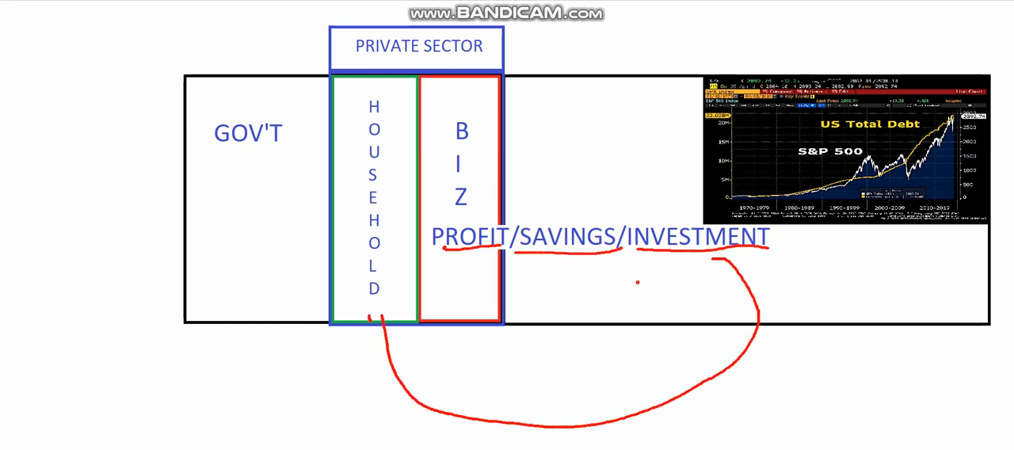